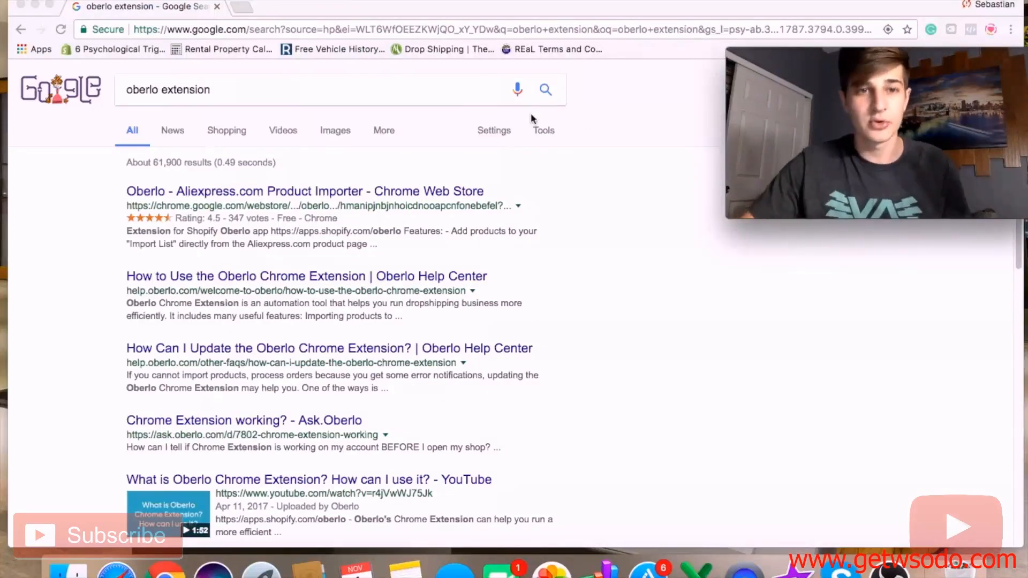
pyautogui.moveTo(357, 107)
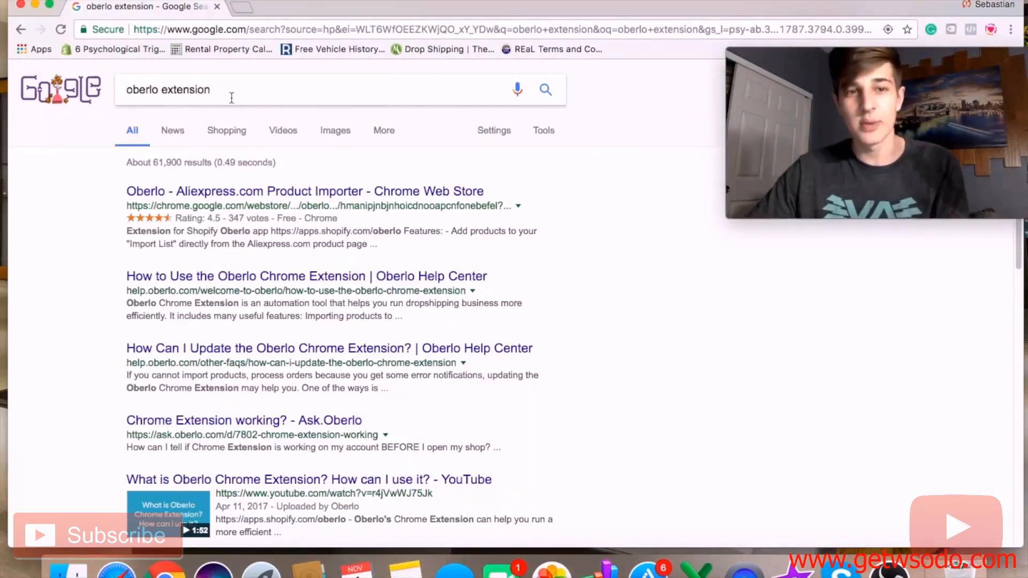
pyautogui.moveTo(385, 155)
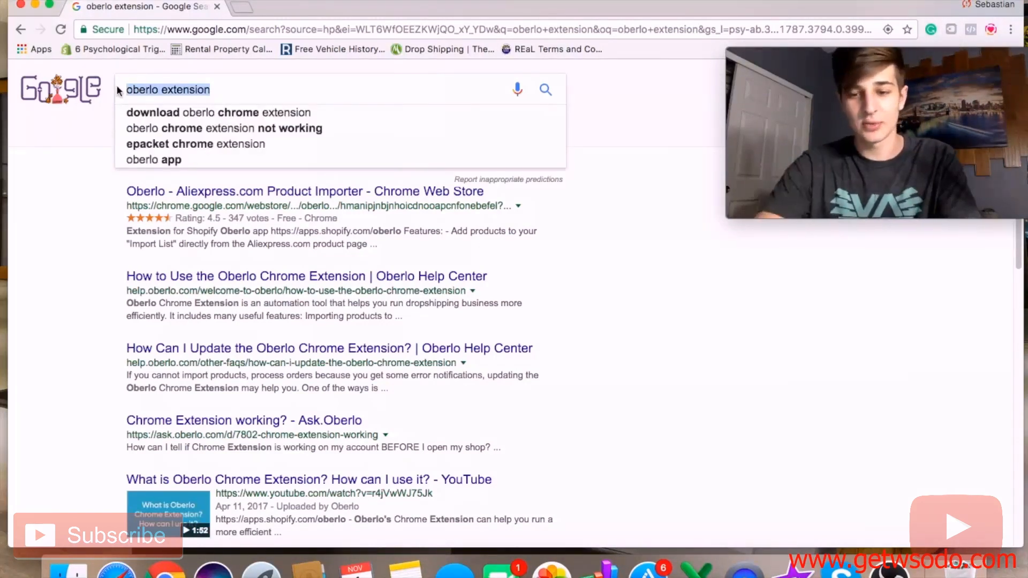
# Google 'aliexpress', open aliexpress.com, and enter 'bracelets' in its search bar
pyautogui.write('aliexpress')
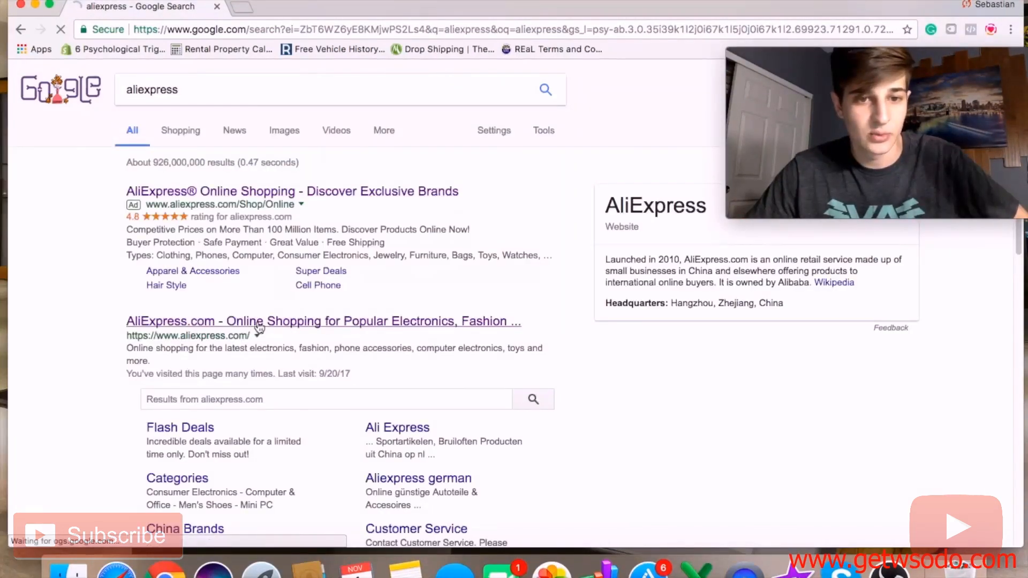
pyautogui.click(322, 321)
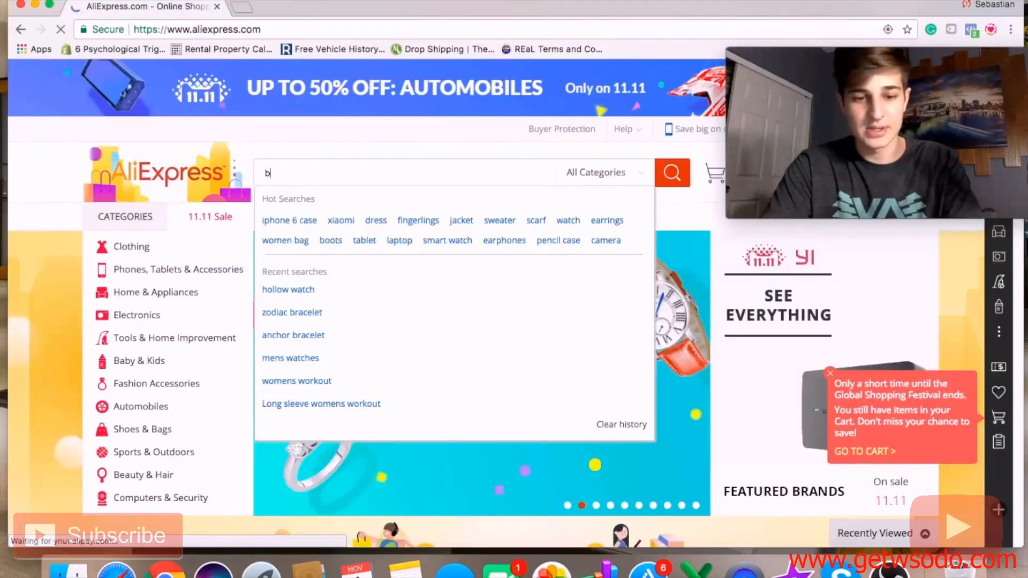
pyautogui.write('racelets')
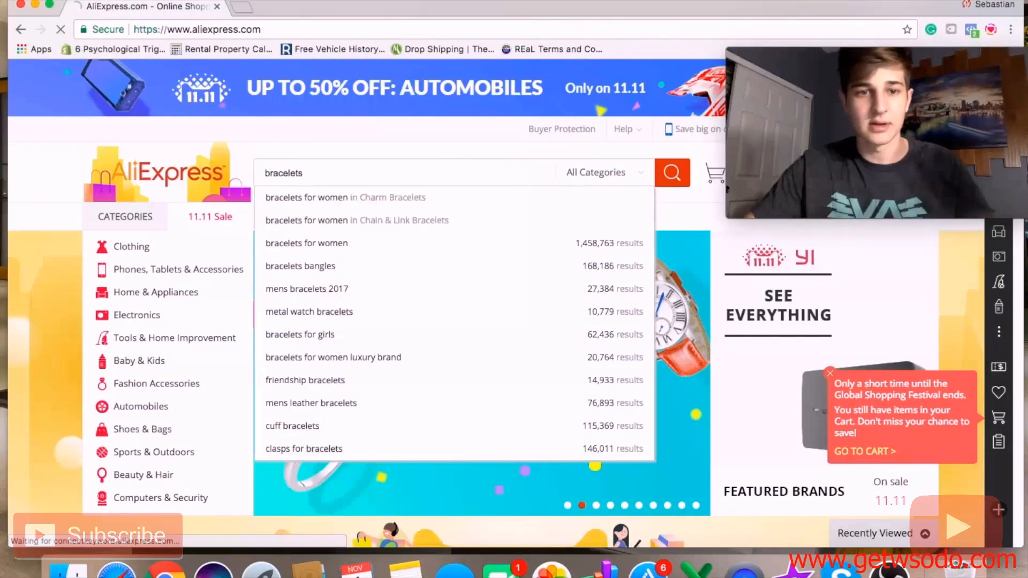
# Run the bracelets search and scroll through the product results grid
pyautogui.click(671, 172)
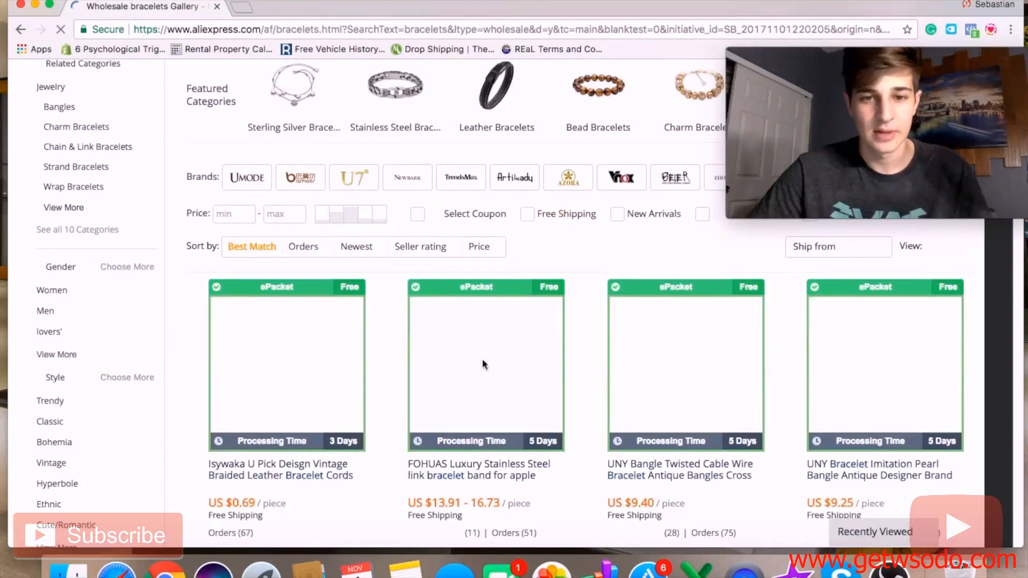
pyautogui.scroll(3)
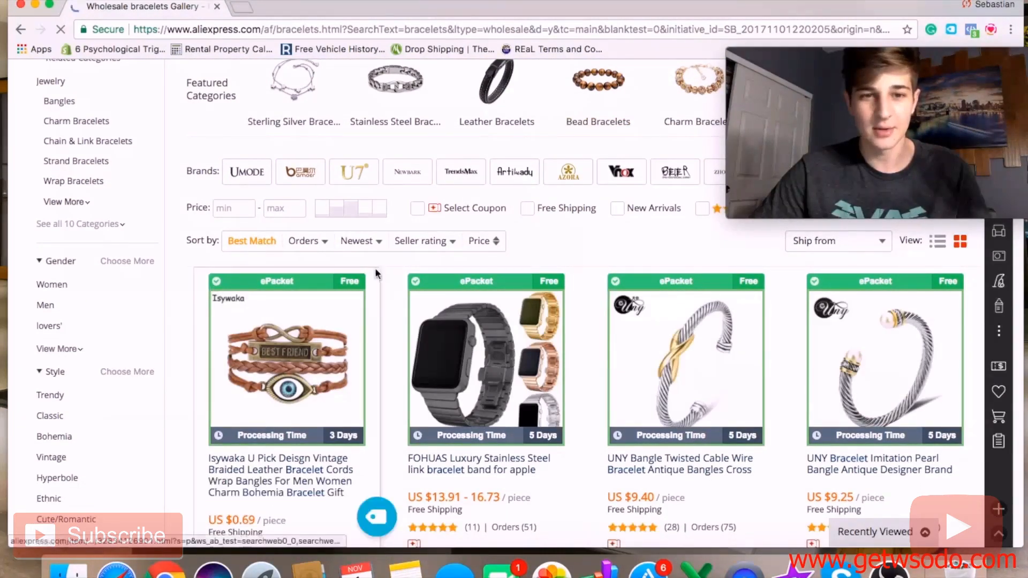
pyautogui.scroll(-3)
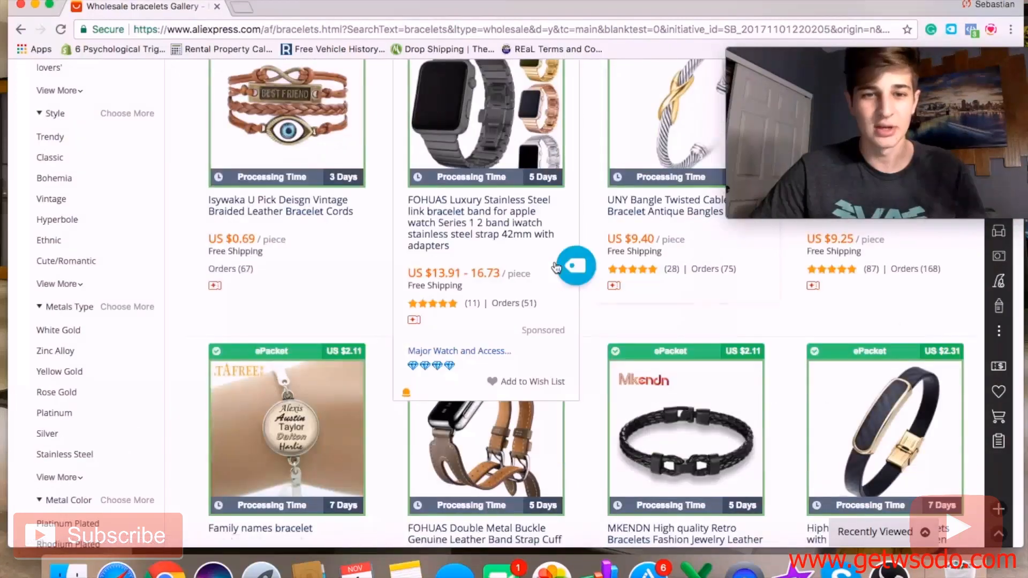
pyautogui.scroll(3)
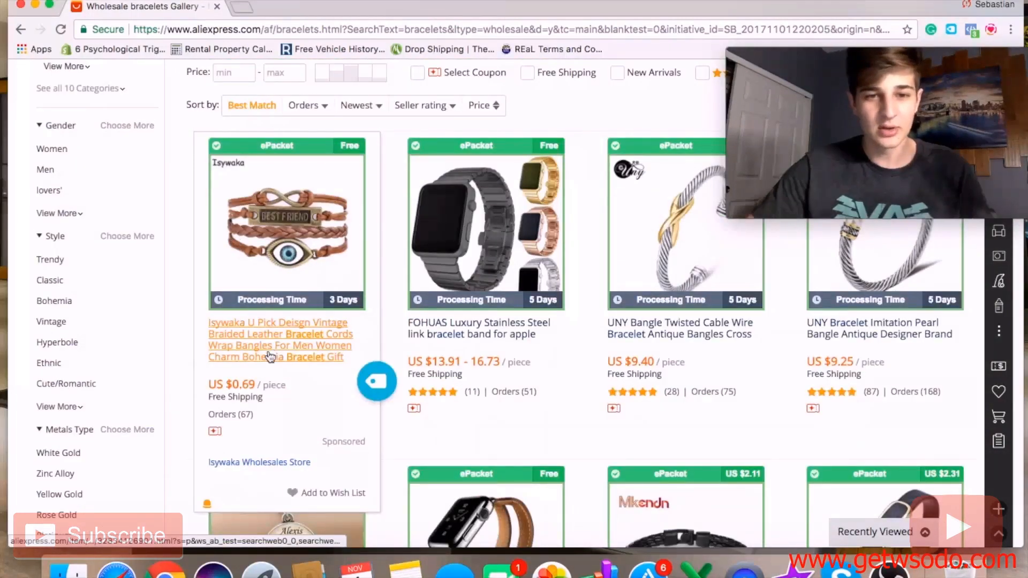
pyautogui.moveTo(377, 371)
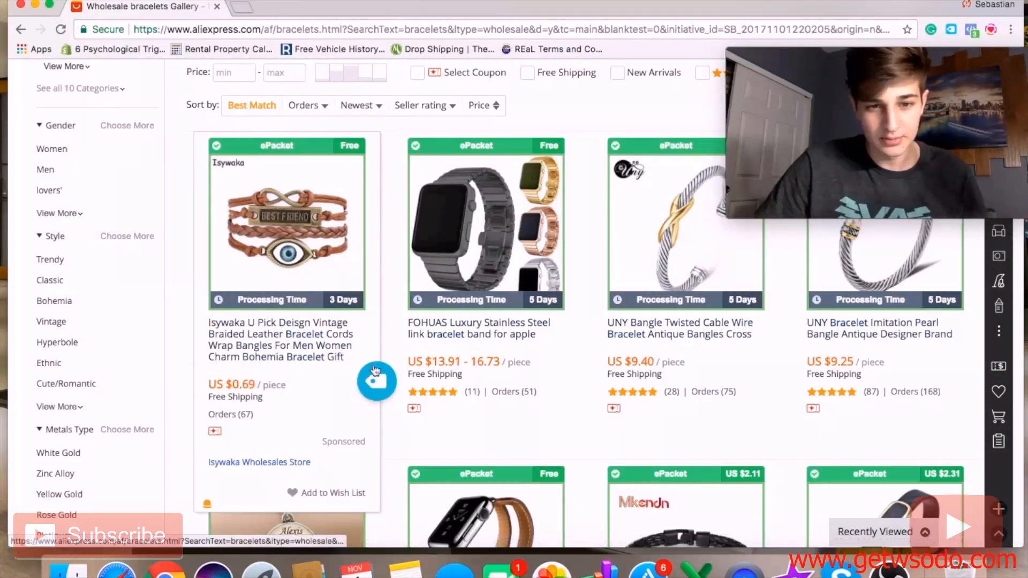
pyautogui.scroll(-3)
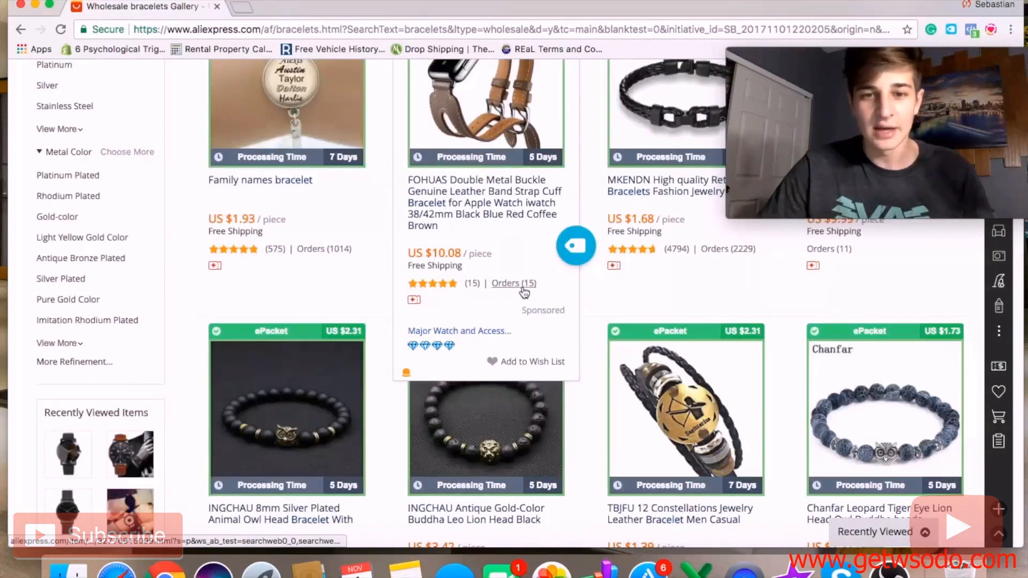
pyautogui.scroll(-3)
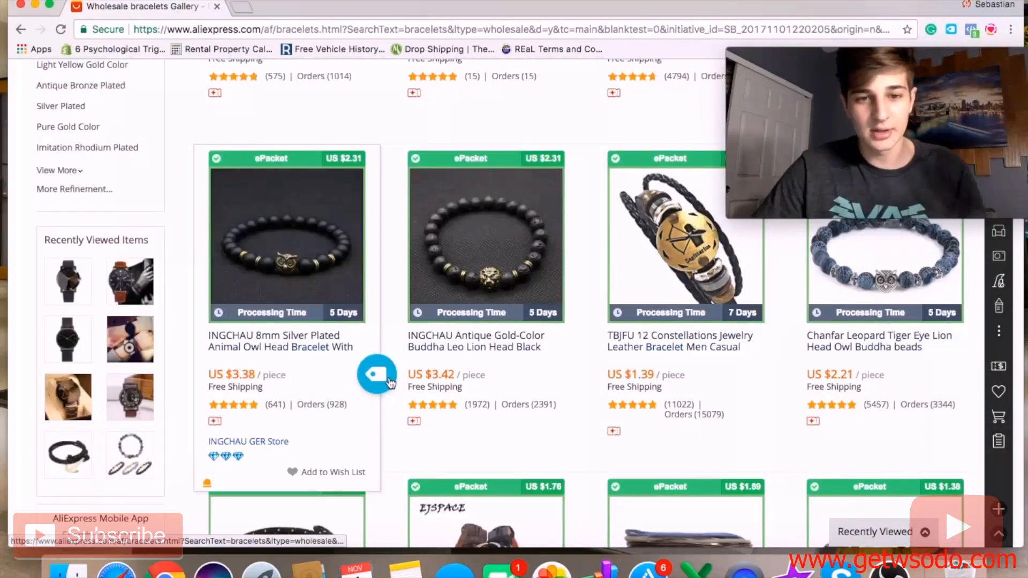
pyautogui.scroll(3)
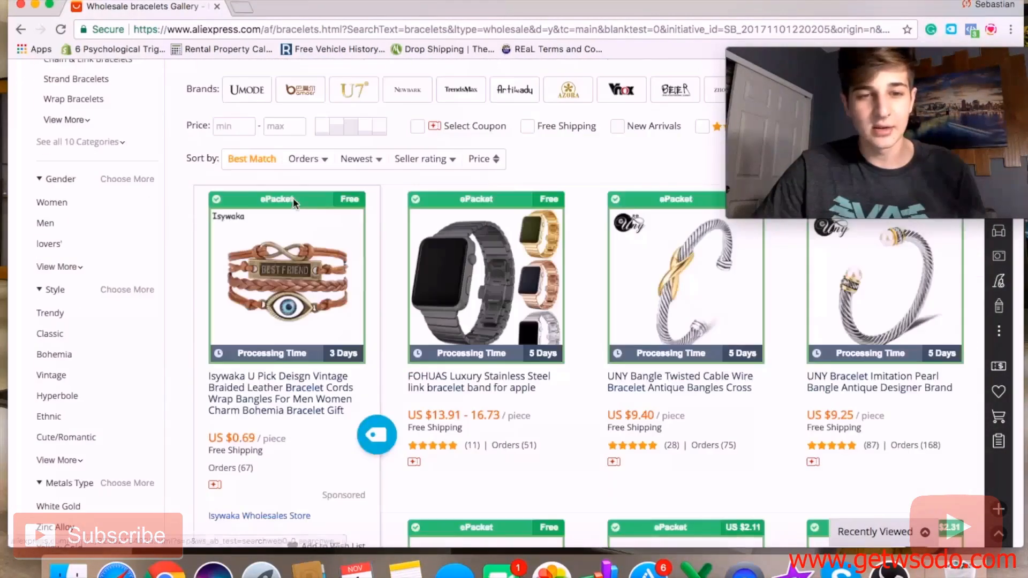
pyautogui.scroll(3)
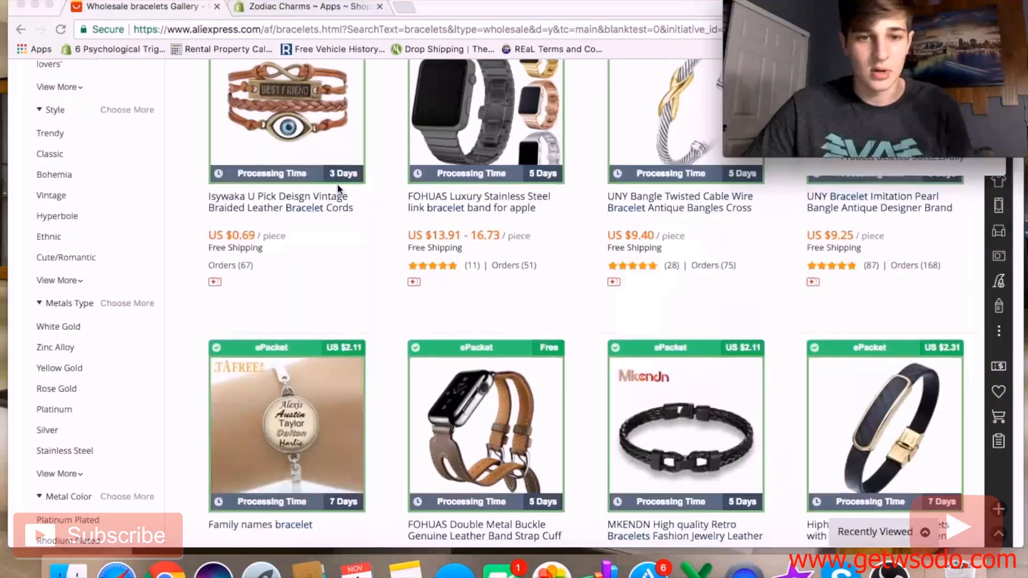
pyautogui.scroll(3)
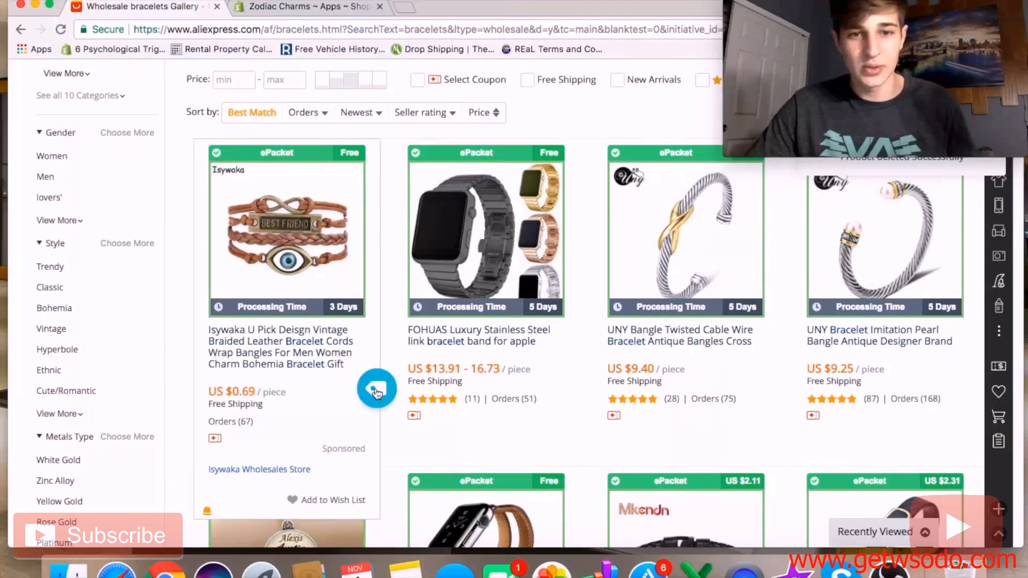
# Import a bracelet strap via its Oberlo icon and bring up the import list
pyautogui.click(376, 389)
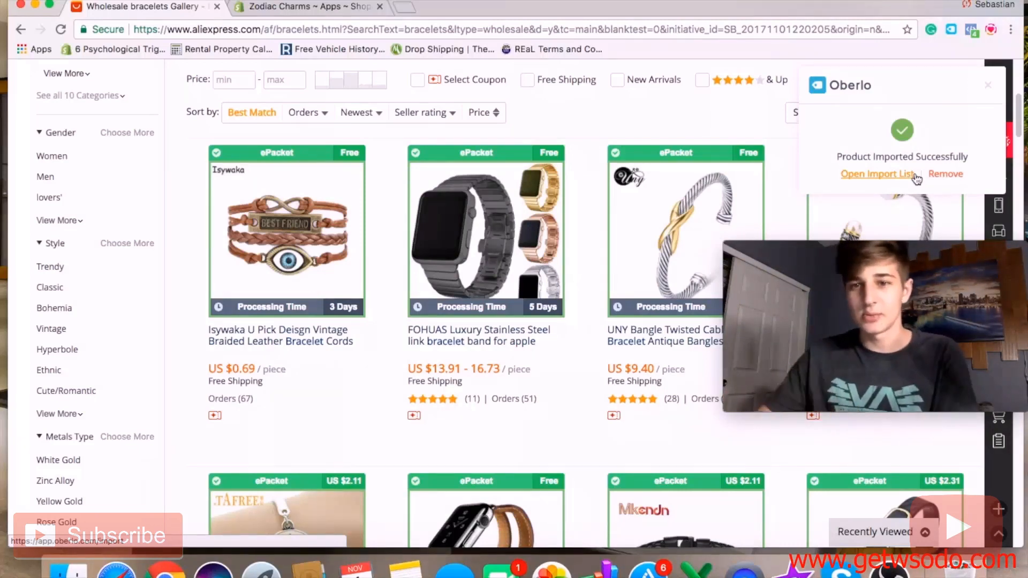
pyautogui.click(877, 174)
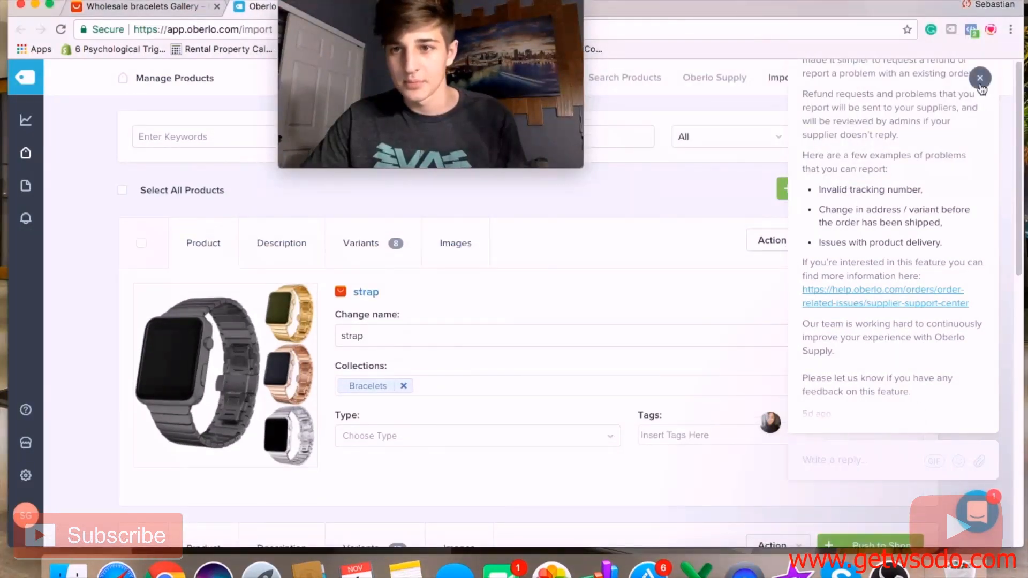
# Close the announcements panel over the Oberlo import list of three items
pyautogui.click(979, 78)
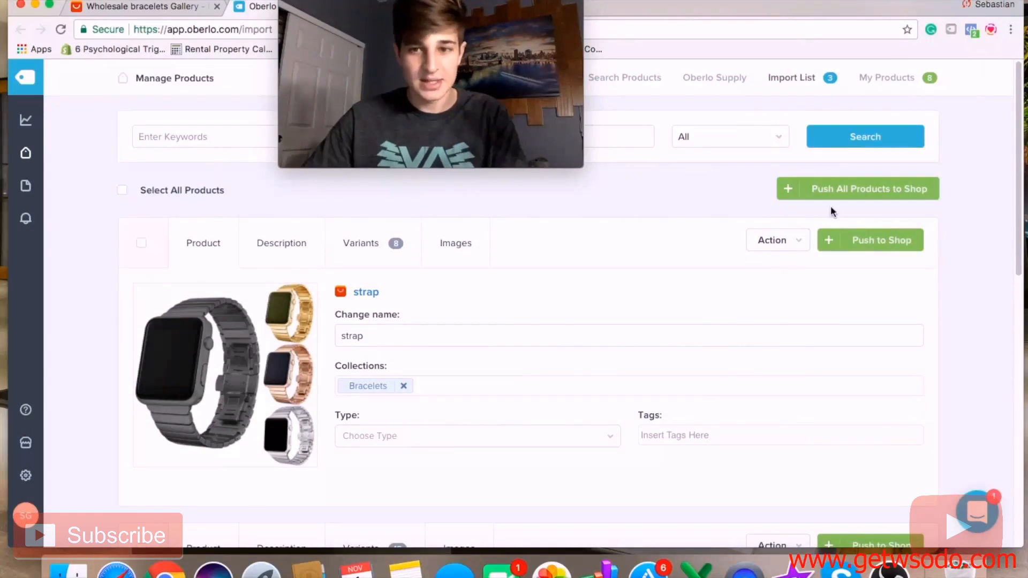
pyautogui.moveTo(872, 240)
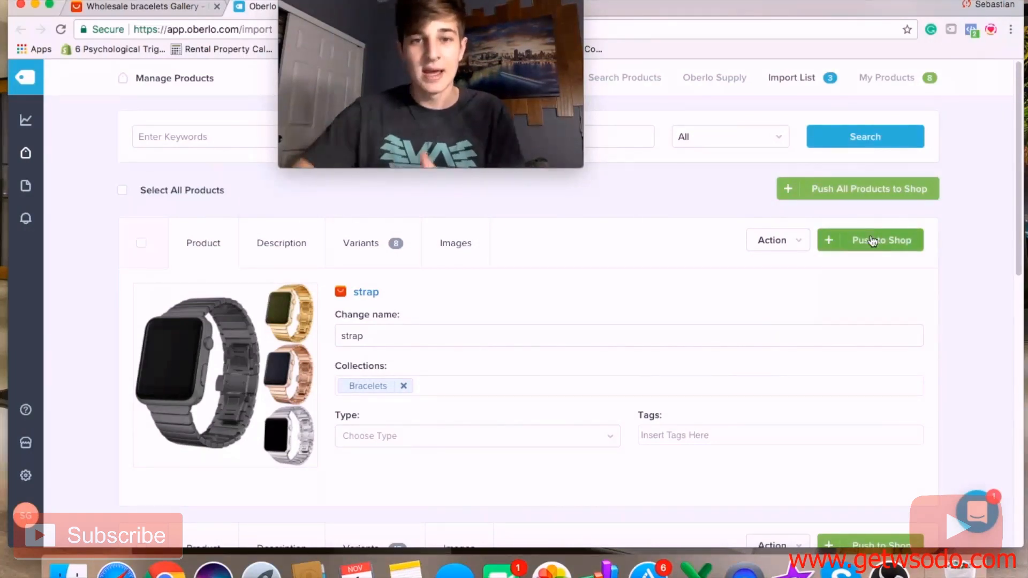